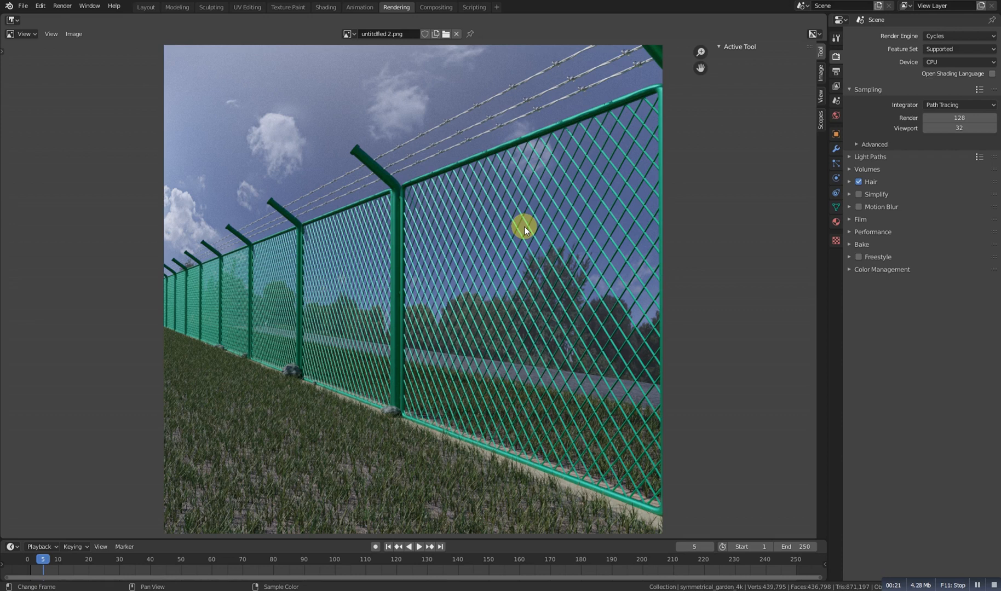
{"action": "mouse_move", "coordinate": [507, 244]}
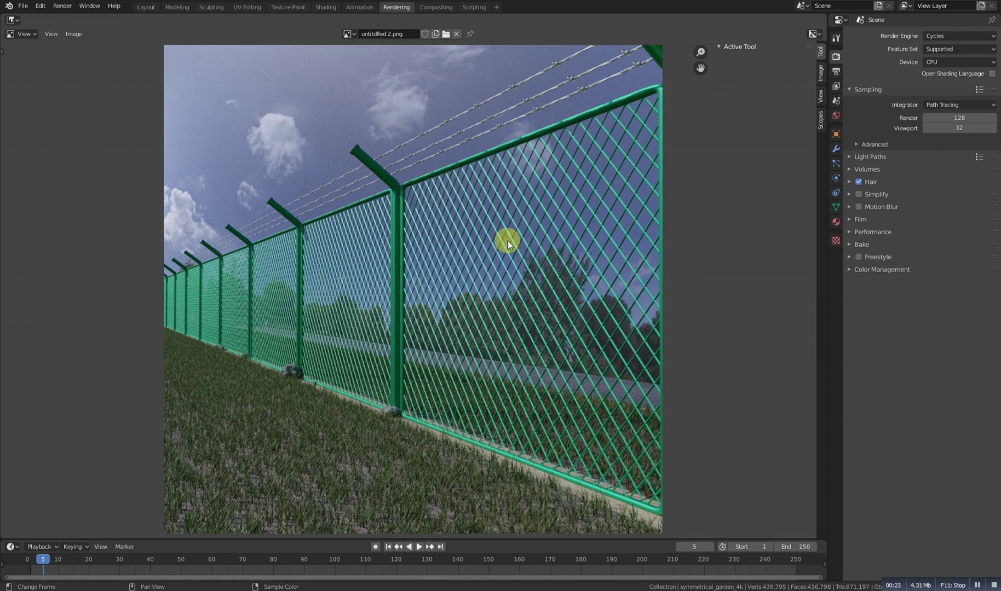
{"action": "mouse_move", "coordinate": [225, 22]}
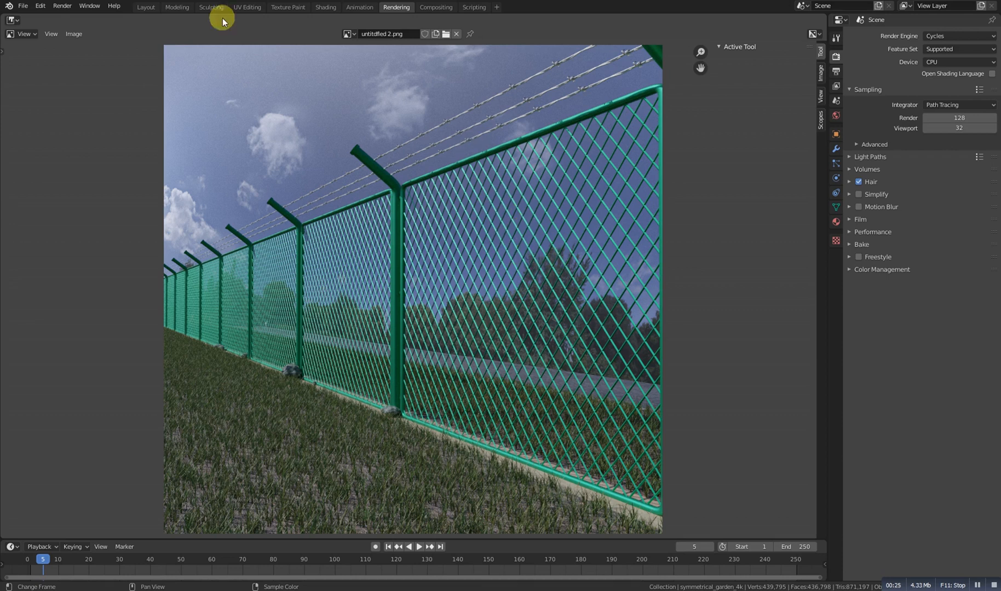
- Switch to the Shading workspace and orbit toward the concrete ground strip
{"action": "left_click", "coordinate": [326, 7]}
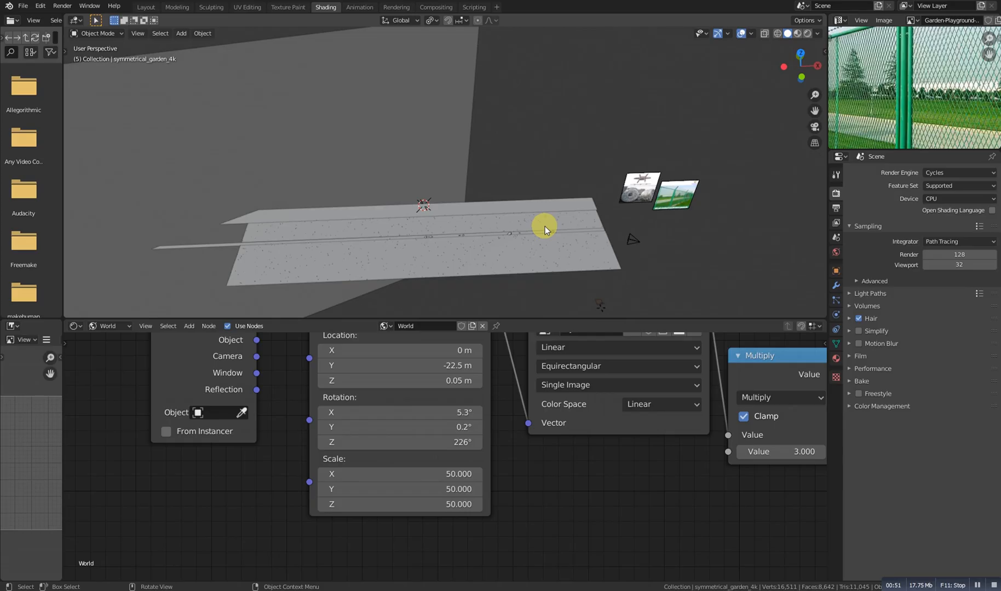
{"action": "left_click_drag", "start_coordinate": [545, 230], "coordinate": [492, 231]}
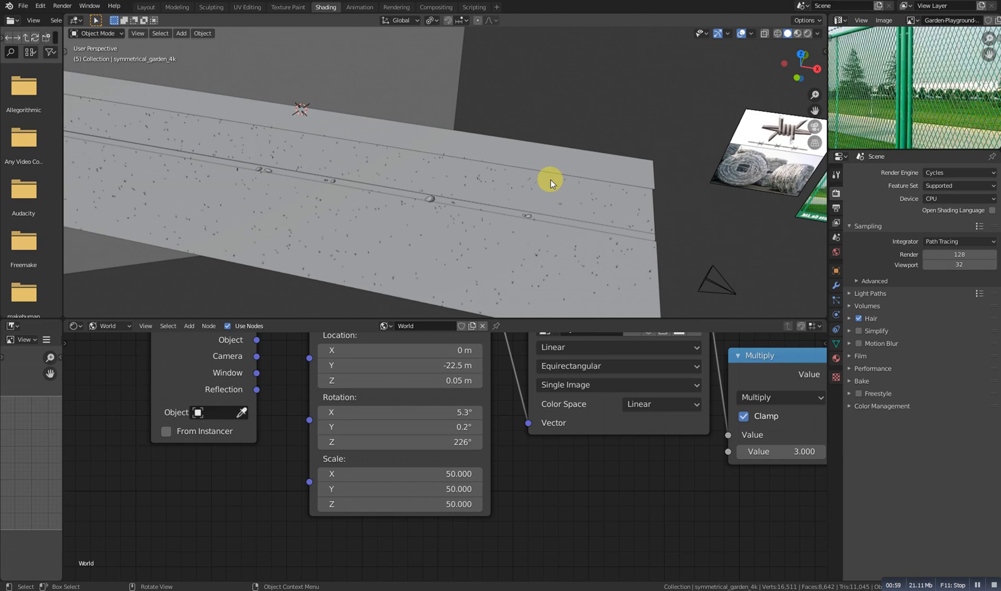
{"action": "left_click_drag", "start_coordinate": [550, 181], "coordinate": [502, 211]}
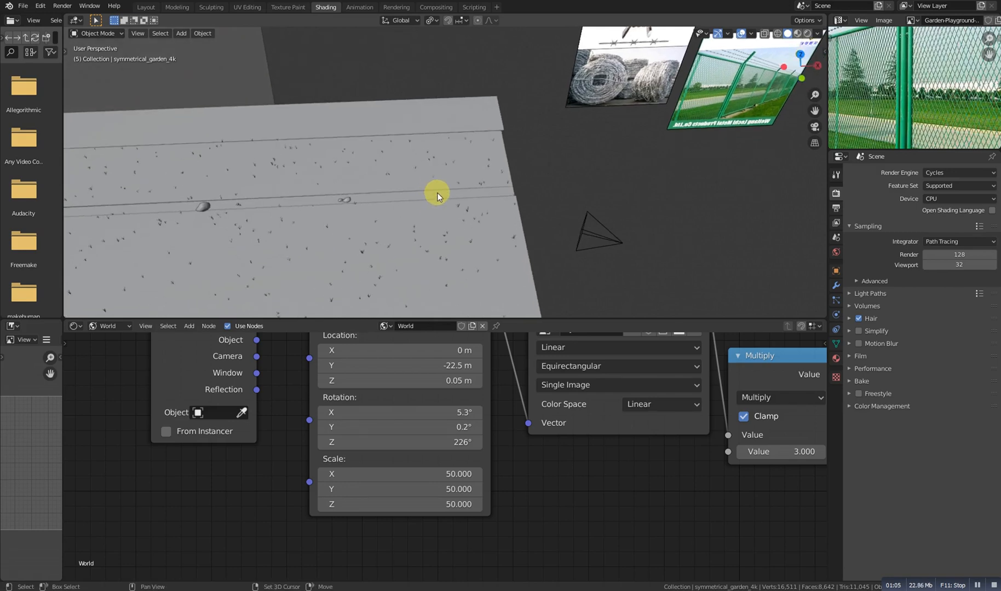
- Place a plane on the ground strip, stand it upright and scale its height in front view
{"action": "left_click", "coordinate": [438, 197]}
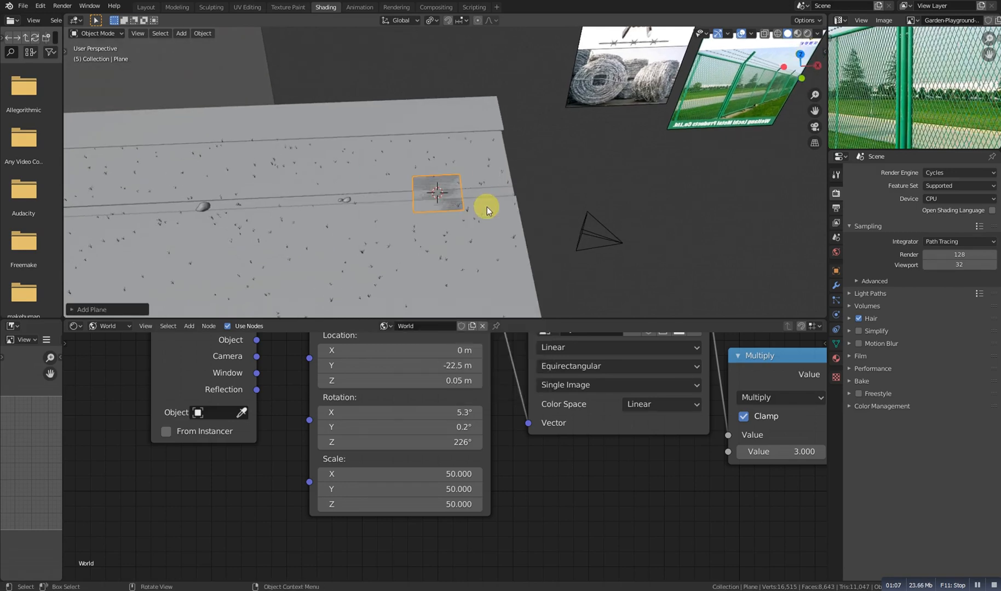
{"action": "key", "text": "r"}
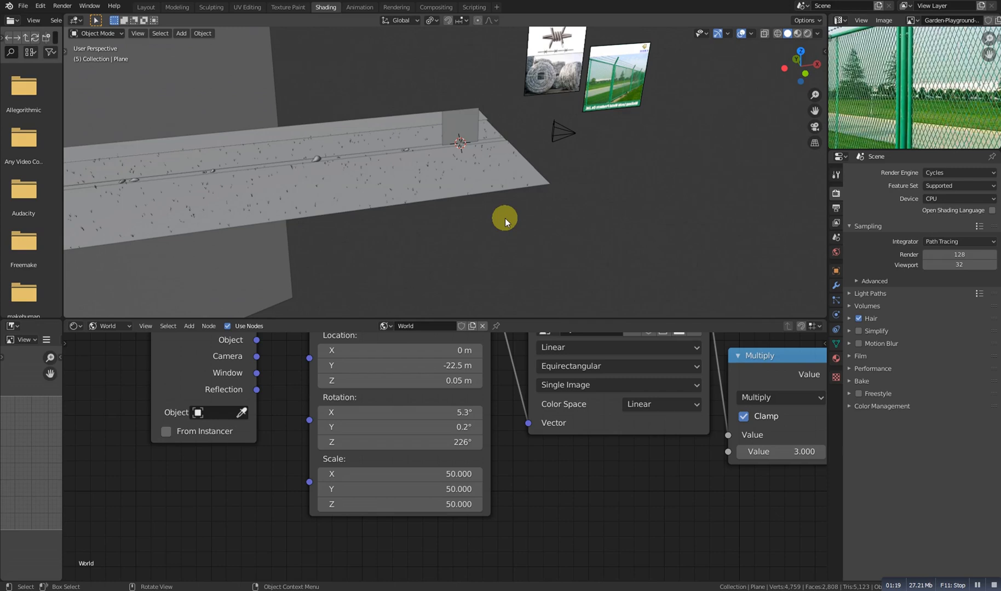
{"action": "key", "text": "KP_1"}
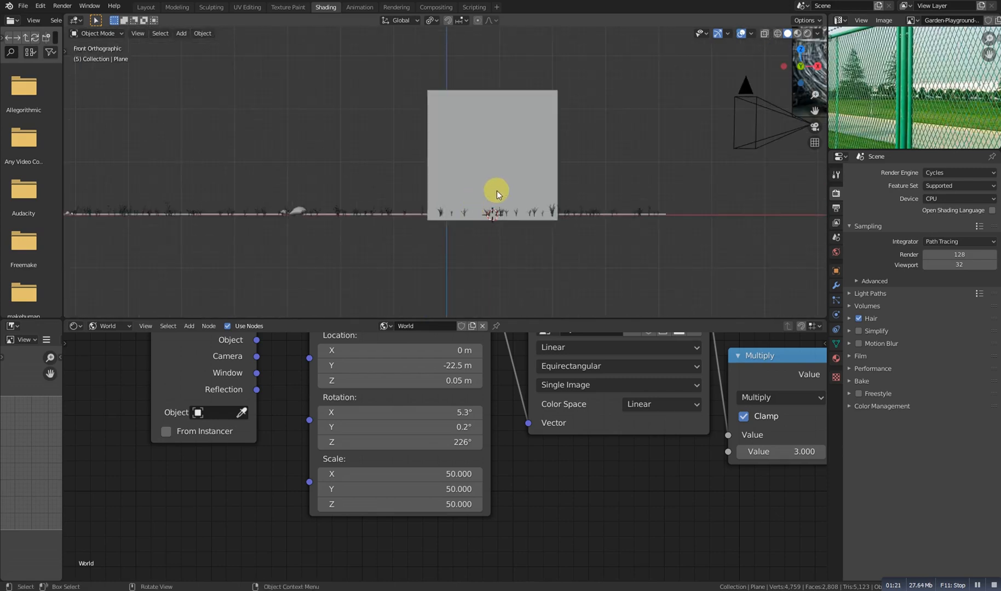
{"action": "left_click_drag", "start_coordinate": [497, 195], "coordinate": [517, 177]}
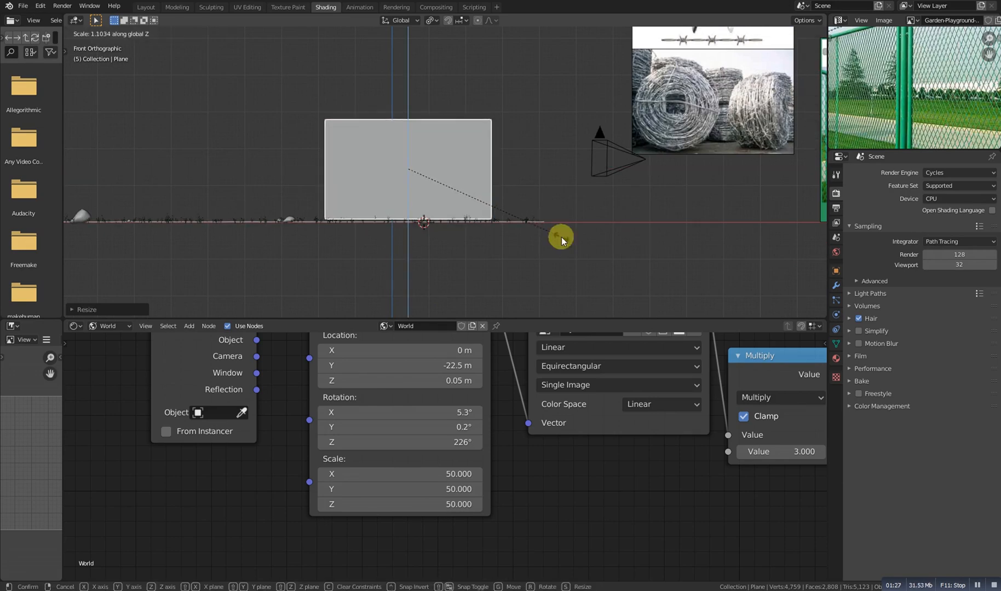
{"action": "left_click", "coordinate": [560, 237]}
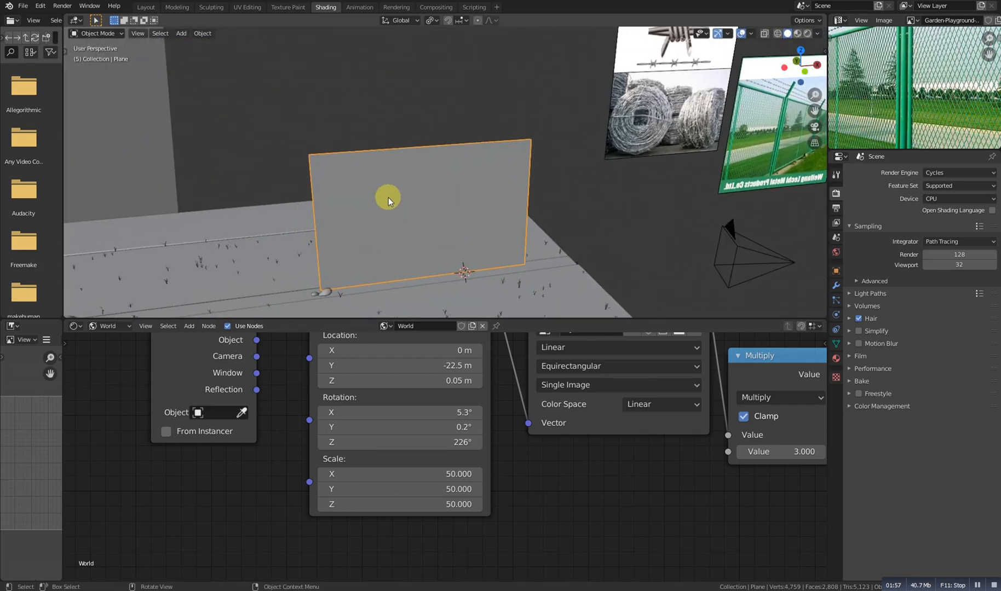
- Separate one vertical edge of the plane into its own object
{"action": "key", "text": "Tab"}
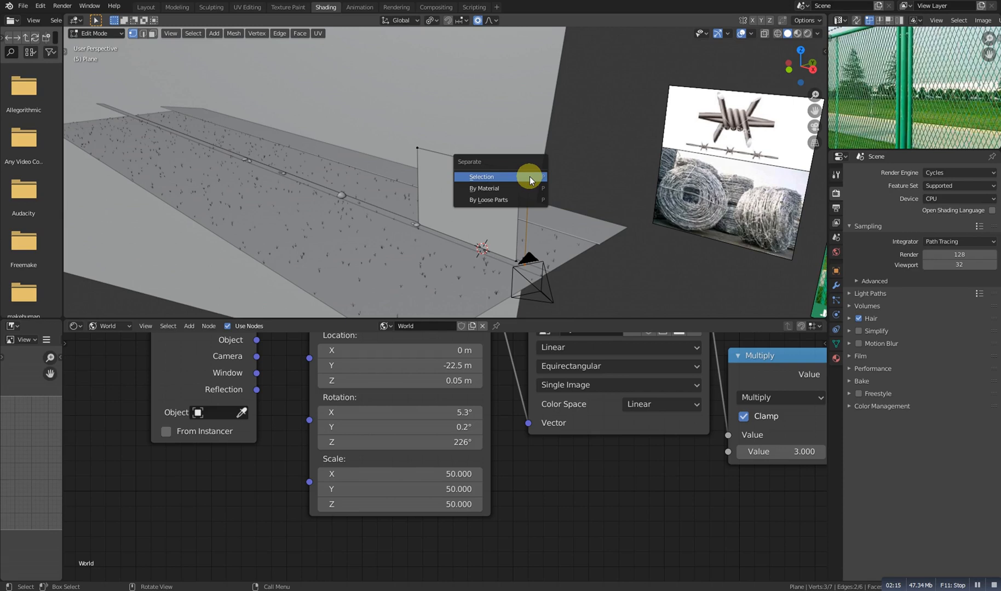
{"action": "left_click", "coordinate": [481, 176]}
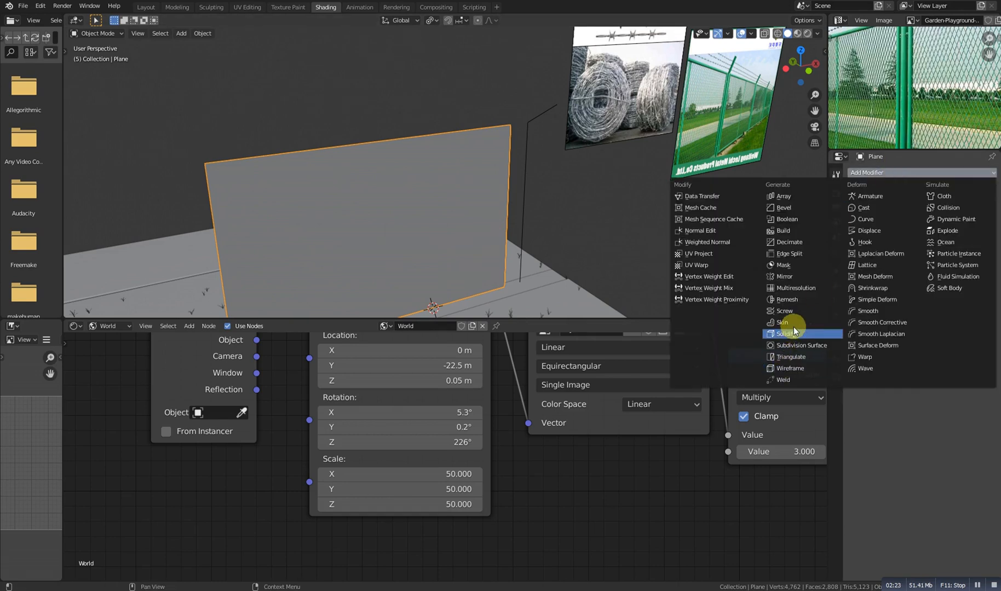
- Add a Skin modifier and shrink the post's skin radius with Ctrl+A
{"action": "left_click", "coordinate": [782, 322]}
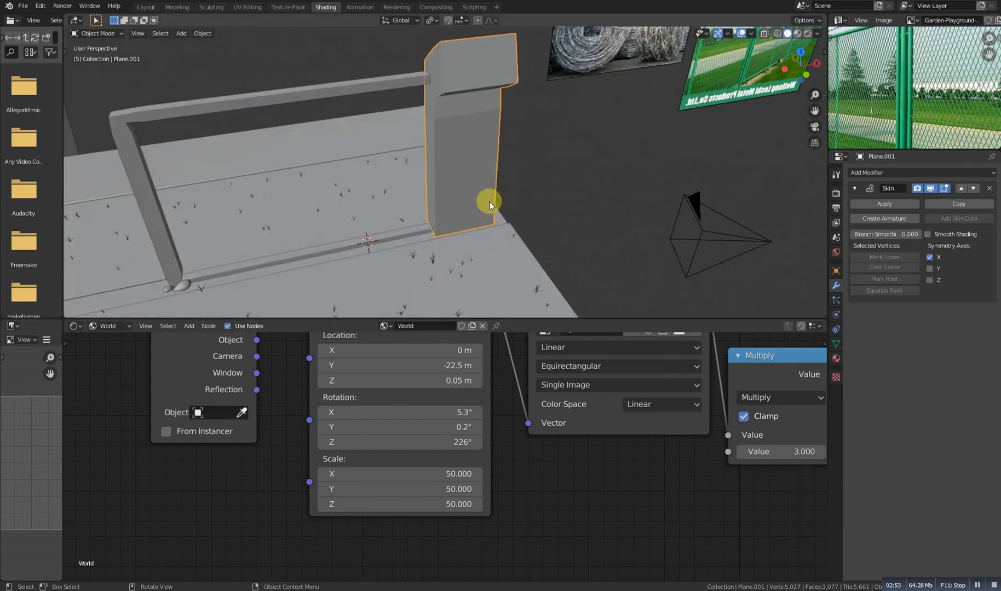
{"action": "key", "text": "Tab"}
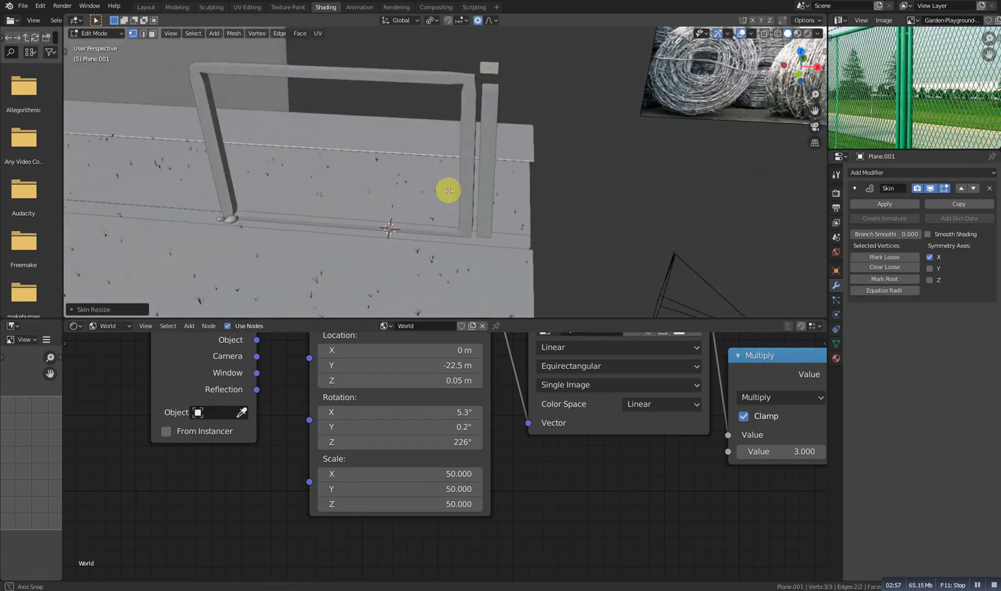
{"action": "left_click_drag", "start_coordinate": [448, 191], "coordinate": [459, 171]}
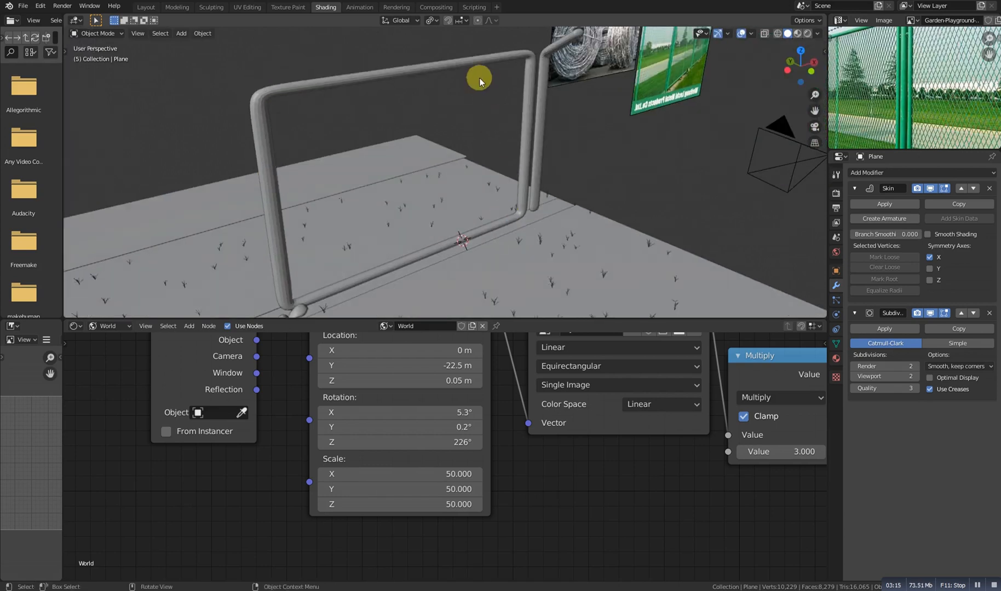
- Apply Shade Smooth to the tubular frame and post
{"action": "right_click", "coordinate": [479, 79]}
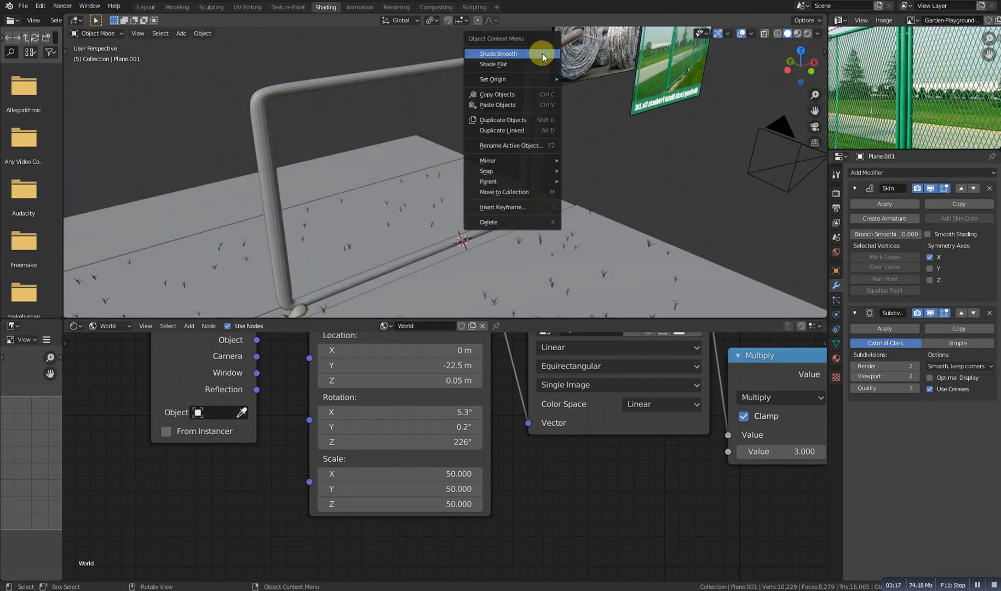
{"action": "left_click", "coordinate": [498, 53]}
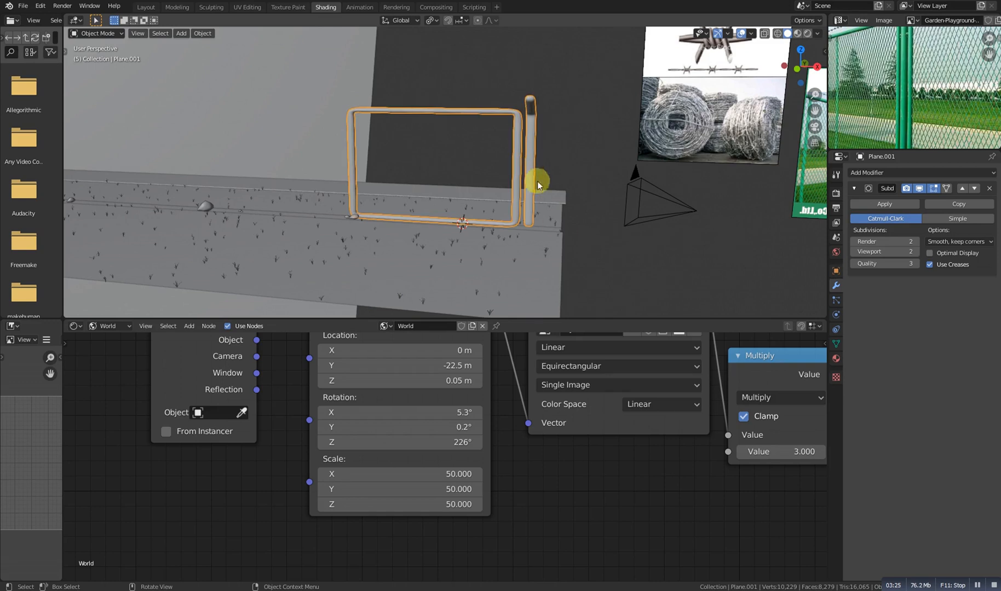
{"action": "key", "text": "Tab"}
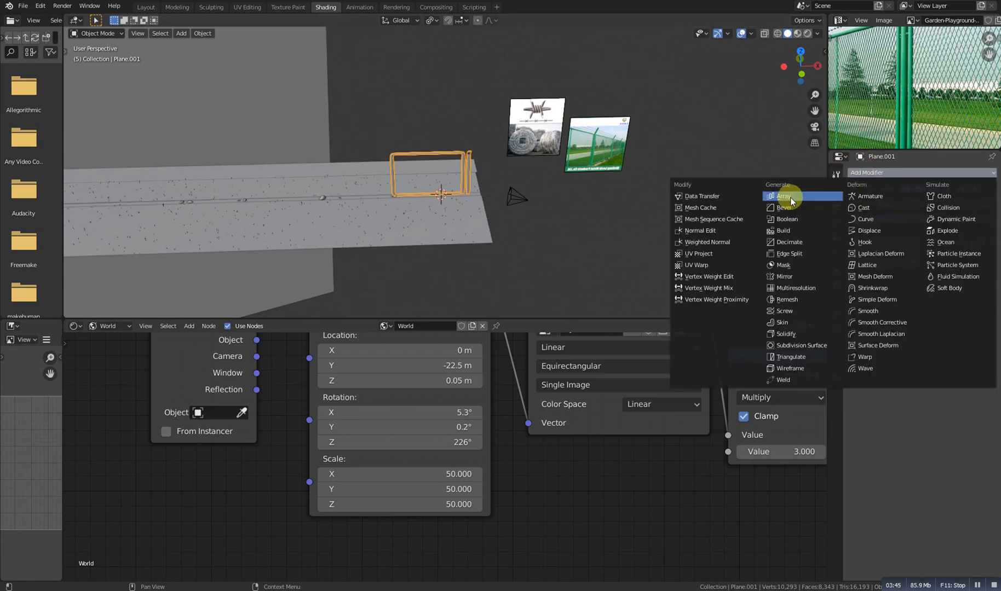
- Add an Array modifier with fixed count 2 to repeat the panel
{"action": "left_click", "coordinate": [782, 196]}
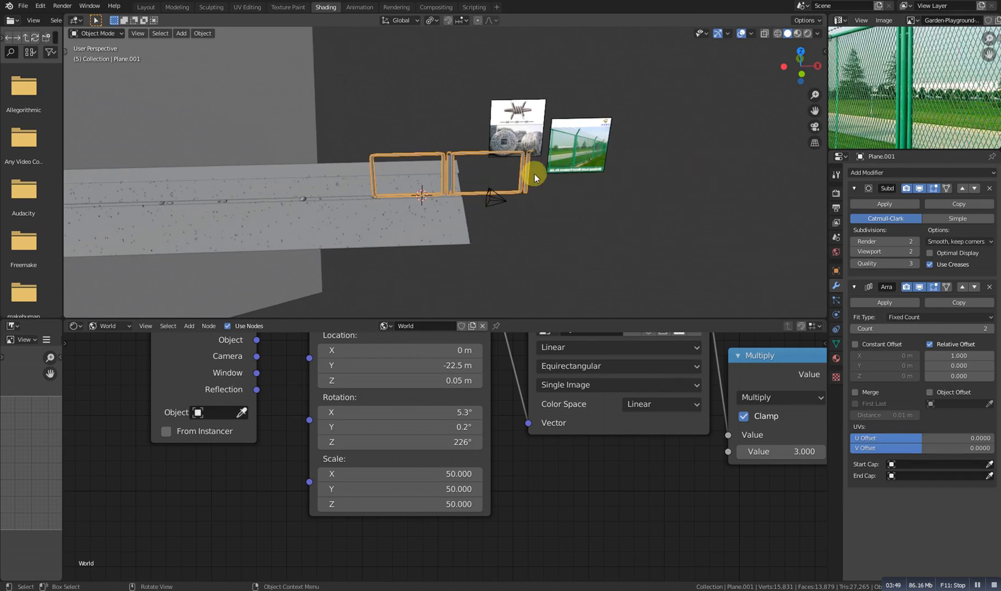
{"action": "mouse_move", "coordinate": [577, 255]}
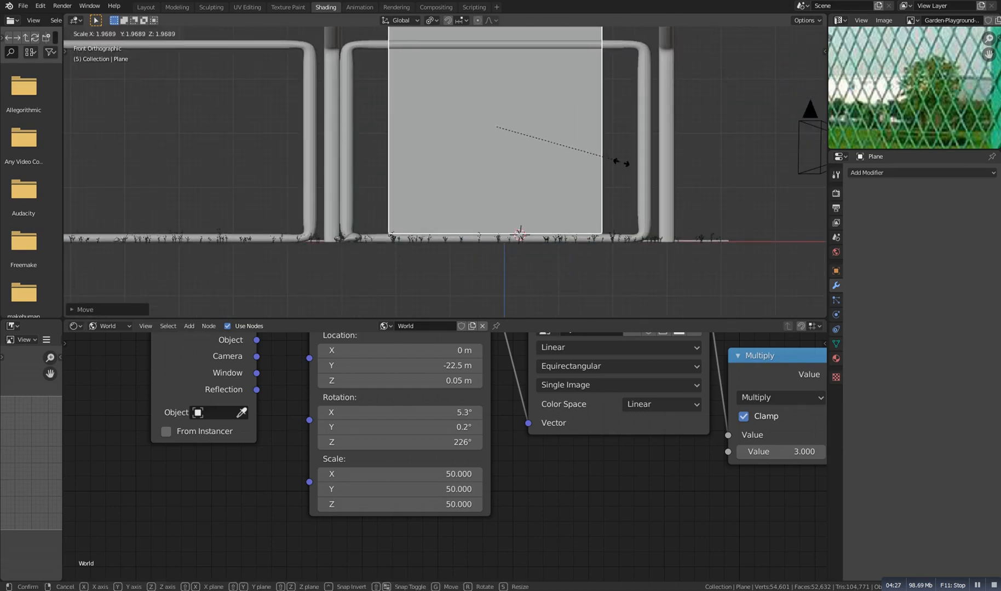
- Scale and stretch the plane to fit the panel opening, then orbit to perspective
{"action": "left_click_drag", "start_coordinate": [623, 163], "coordinate": [612, 165]}
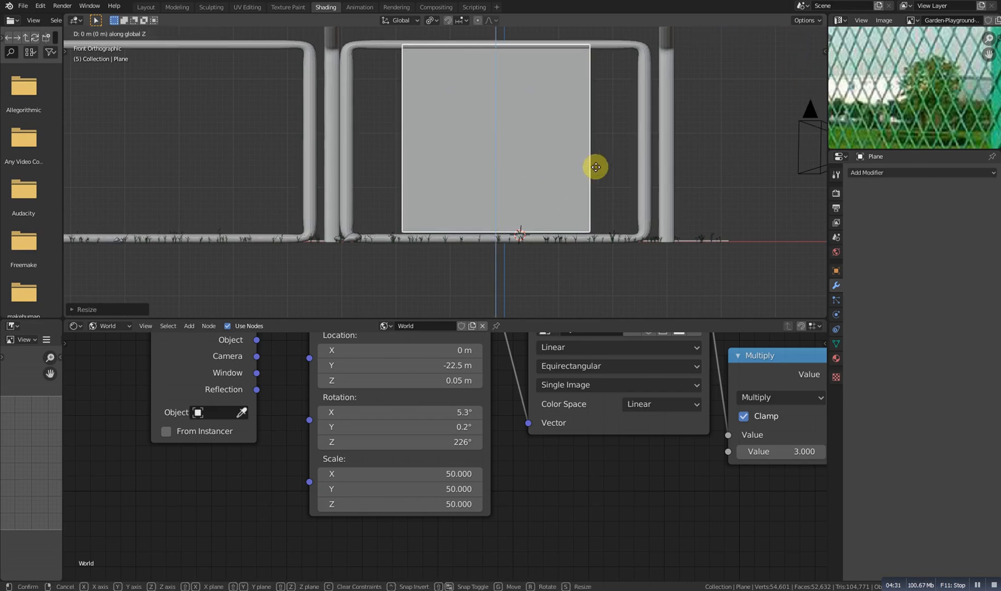
{"action": "left_click", "coordinate": [594, 166]}
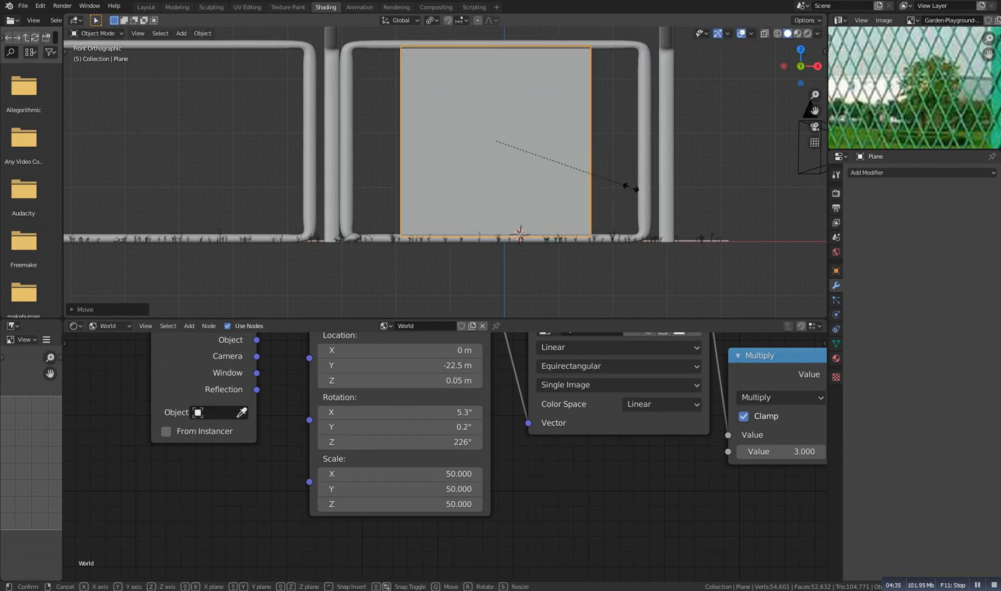
{"action": "left_click_drag", "start_coordinate": [631, 187], "coordinate": [631, 199]}
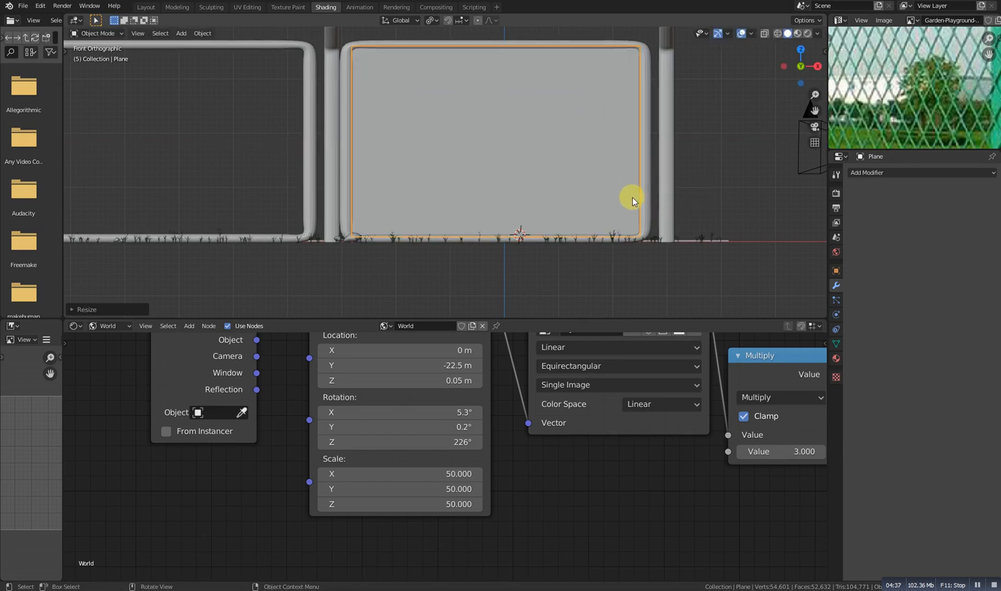
{"action": "left_click_drag", "start_coordinate": [631, 198], "coordinate": [459, 204]}
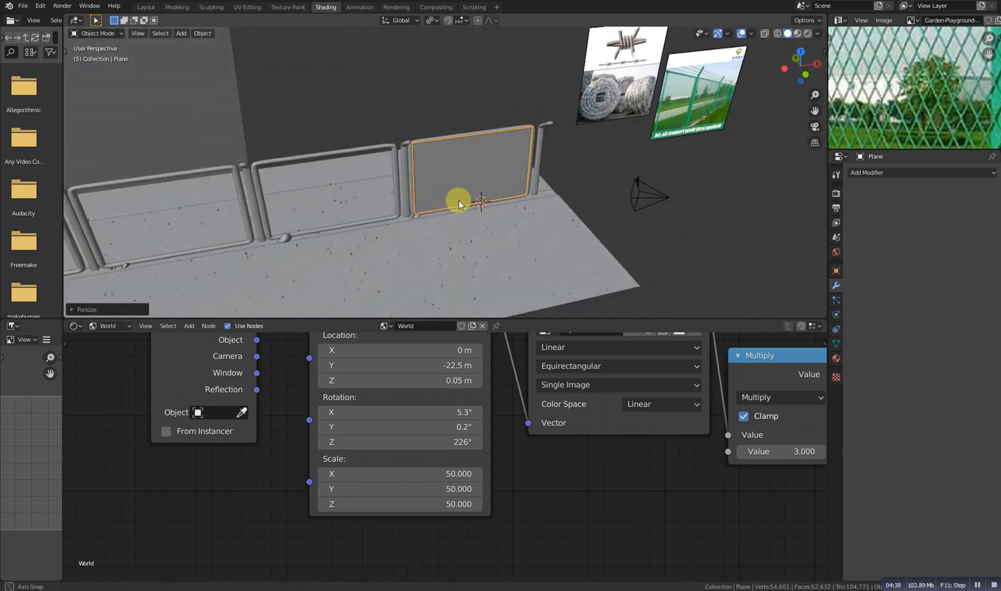
- Subdivide the panel plane with 70 cuts, then un-subdivide it into a coarser lattice
{"action": "key", "text": "Tab"}
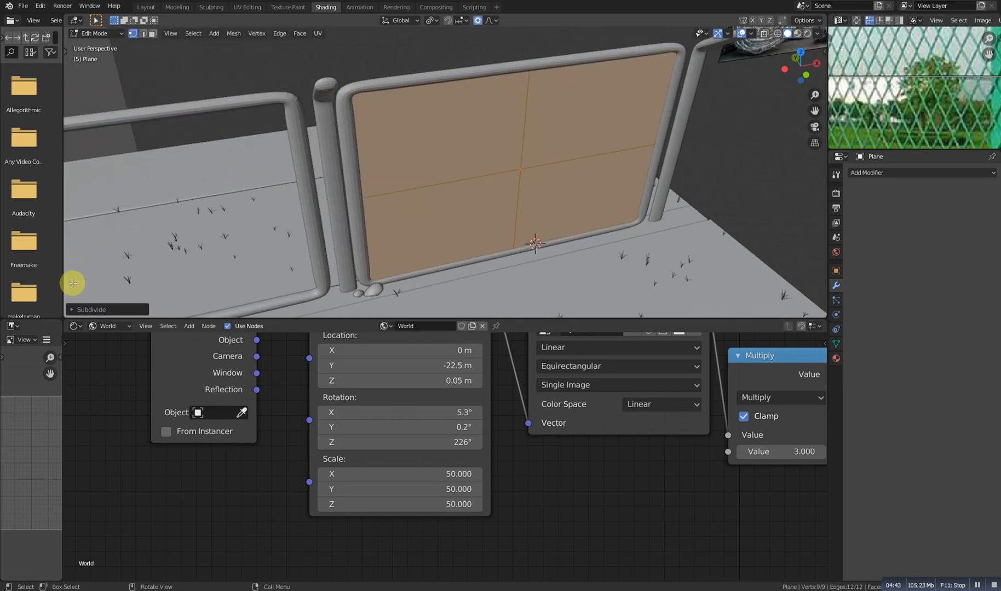
{"action": "left_click", "coordinate": [91, 309]}
{"action": "type", "text": "70"}
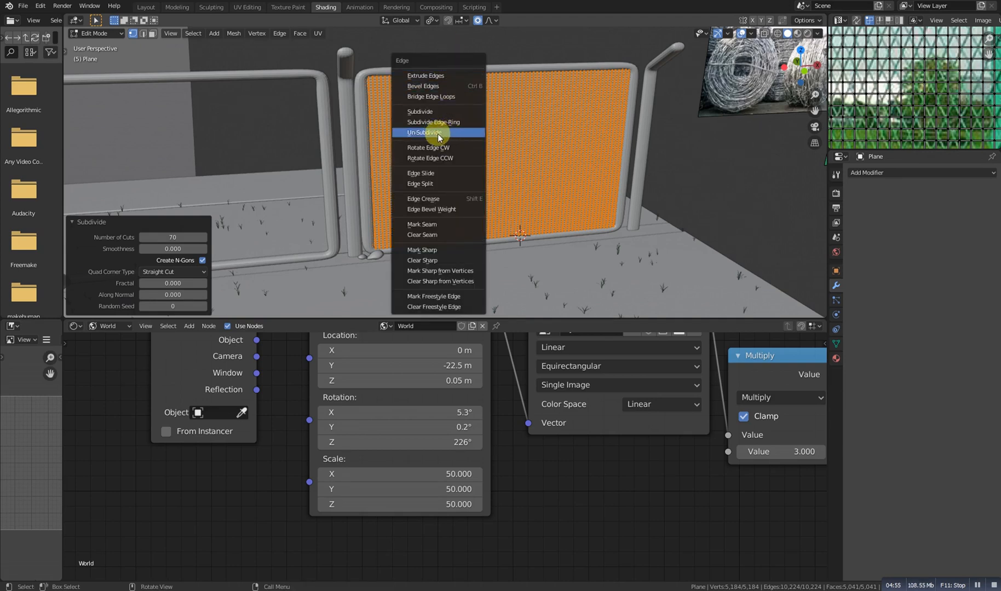
{"action": "left_click", "coordinate": [423, 132]}
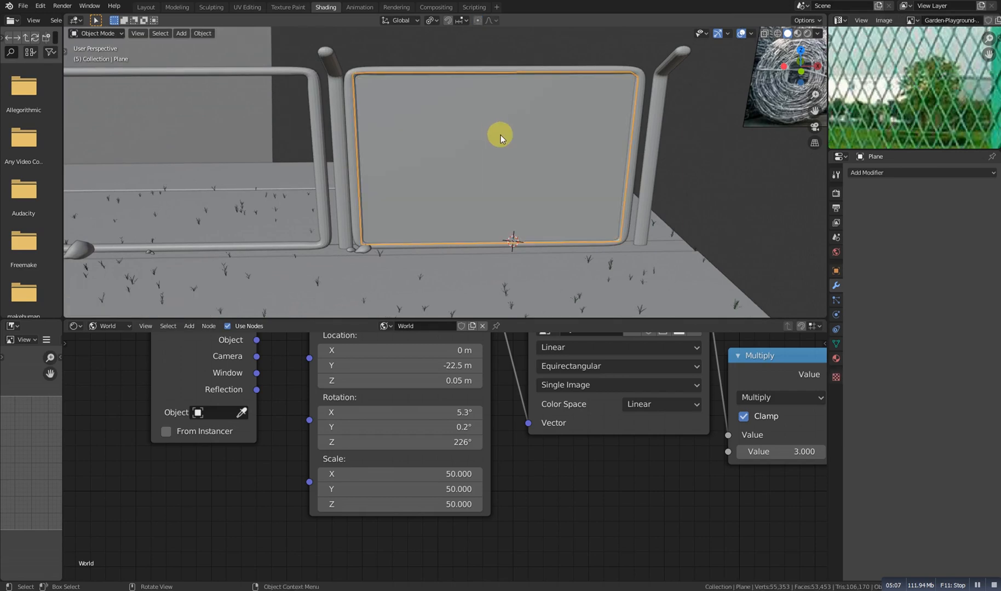
- Delete the lattice's outer border vertices from the front X-ray view
{"action": "key", "text": "Tab"}
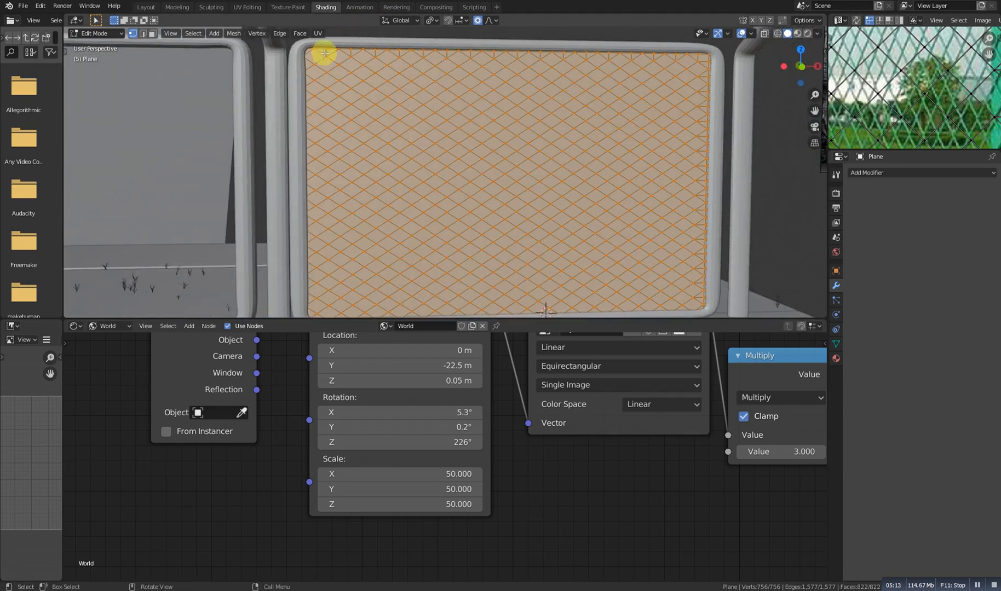
{"action": "key", "text": "KP_1"}
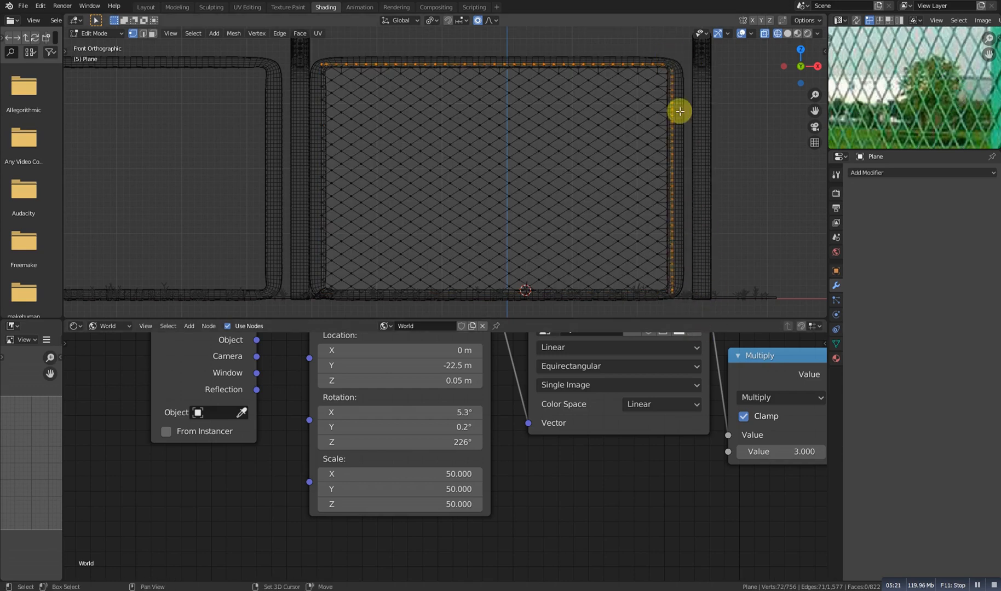
{"action": "key", "text": "z"}
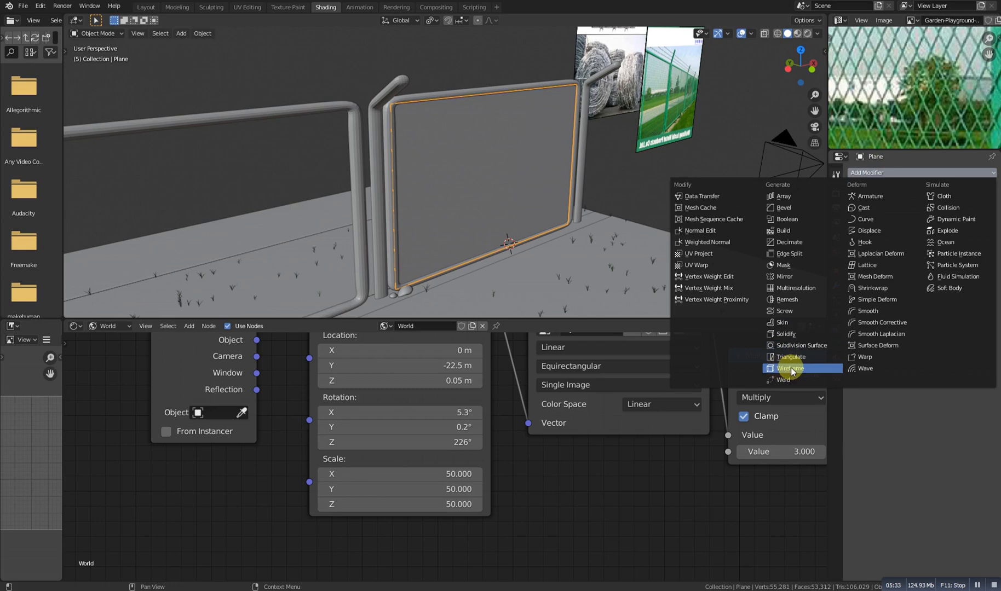
{"action": "mouse_move", "coordinate": [792, 370]}
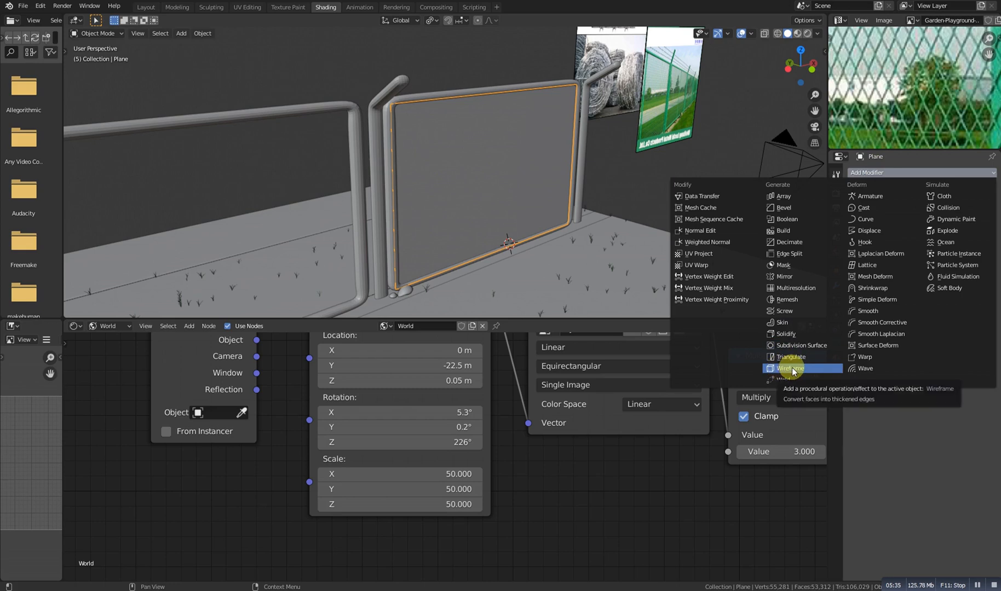
- Add a Wireframe modifier to the lattice and reduce its thickness
{"action": "left_click", "coordinate": [791, 369]}
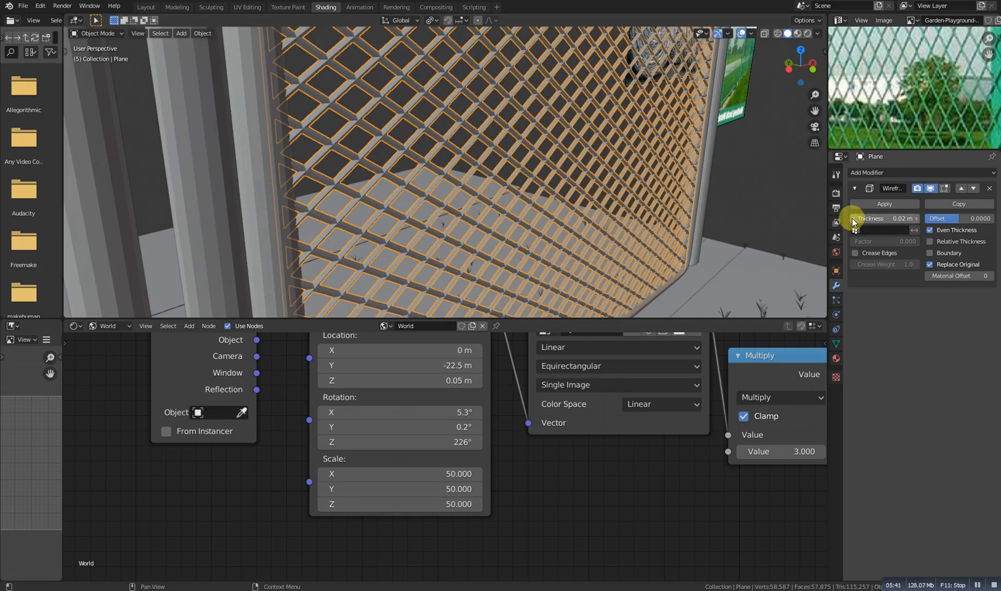
{"action": "left_click_drag", "start_coordinate": [900, 218], "coordinate": [874, 218]}
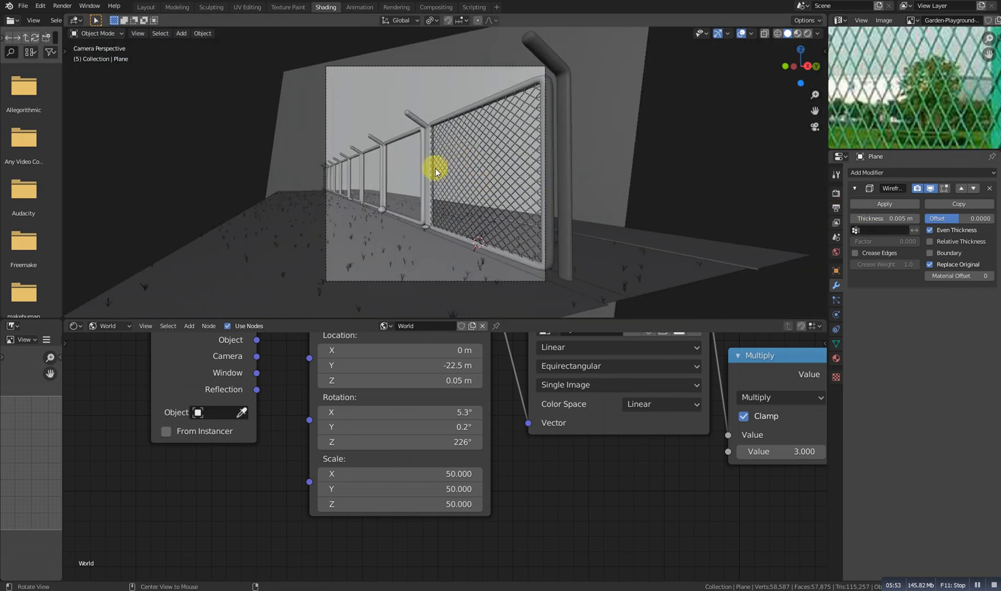
- Inspect the wire mesh in every fence panel from the scene camera and a closer orbit
{"action": "left_click_drag", "start_coordinate": [436, 170], "coordinate": [576, 176]}
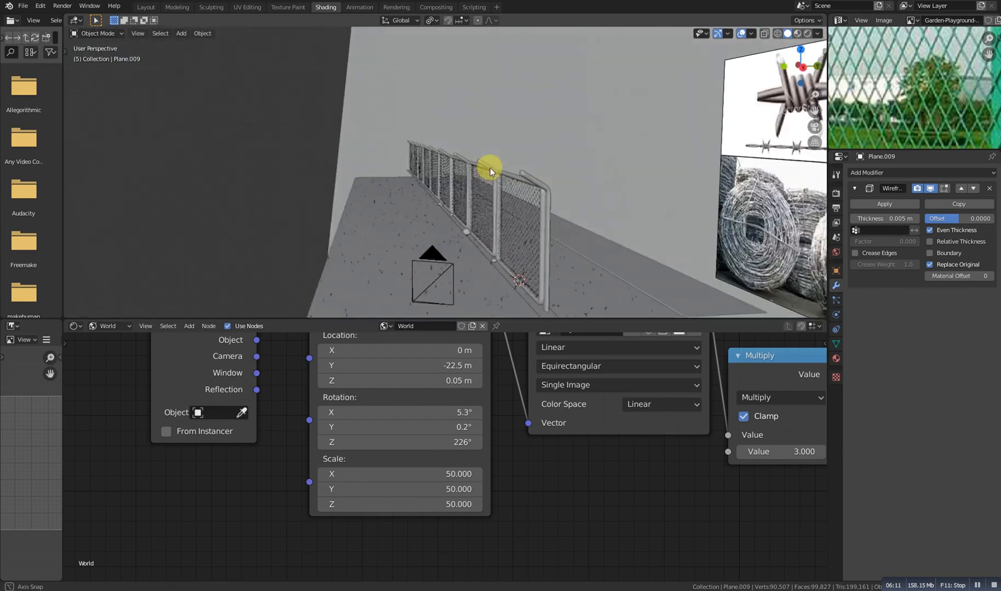
{"action": "key", "text": "KP_0"}
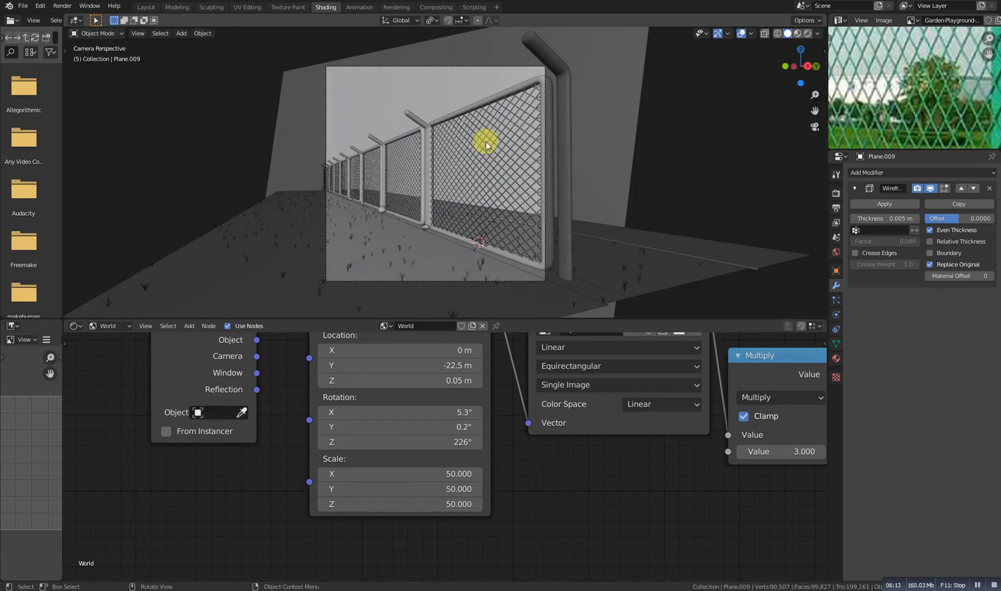
{"action": "left_click_drag", "start_coordinate": [485, 147], "coordinate": [319, 189]}
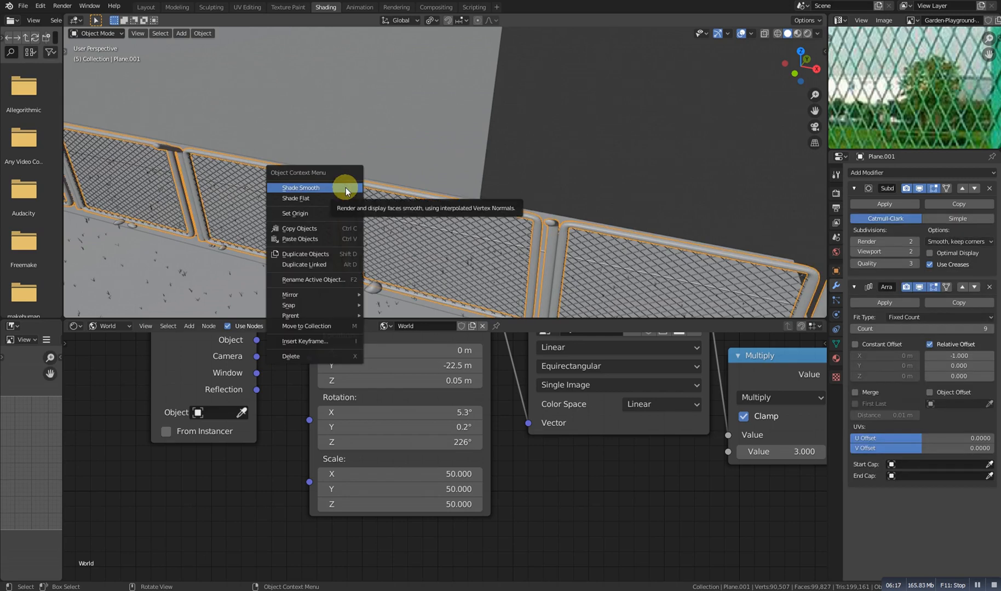
- Apply Shade Smooth to the tubular fence frame and posts from the right-click menu
{"action": "left_click", "coordinate": [300, 188]}
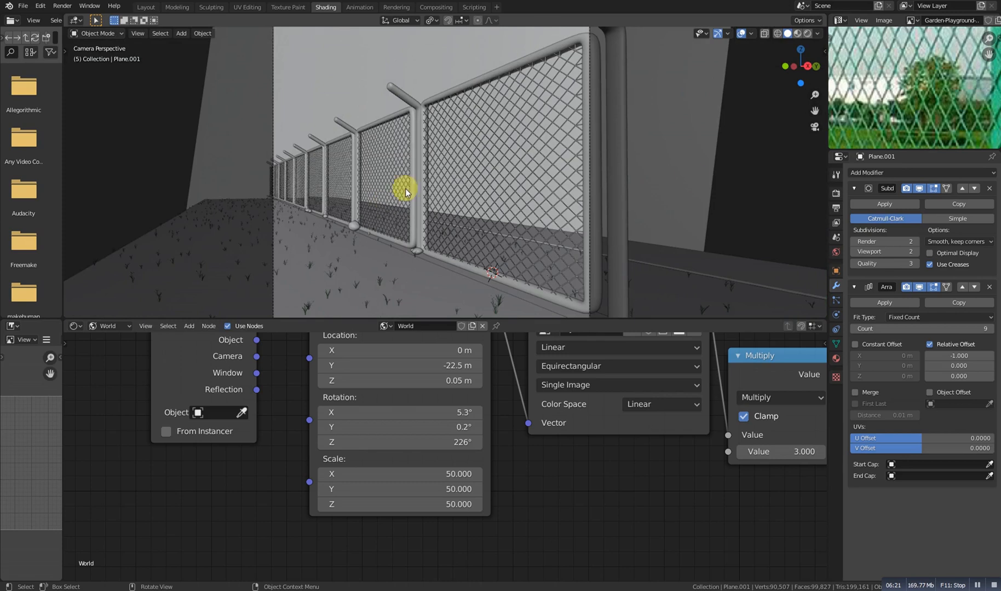
{"action": "left_click", "coordinate": [404, 220]}
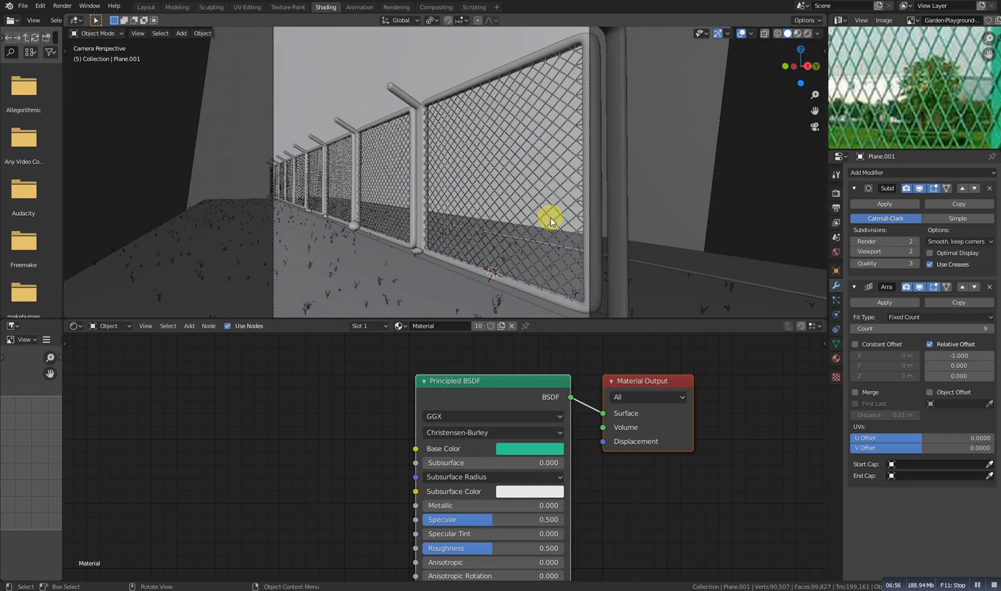
- Render the green chain-link fence with barbed wire in the grassy garden scene
{"action": "left_click", "coordinate": [396, 7]}
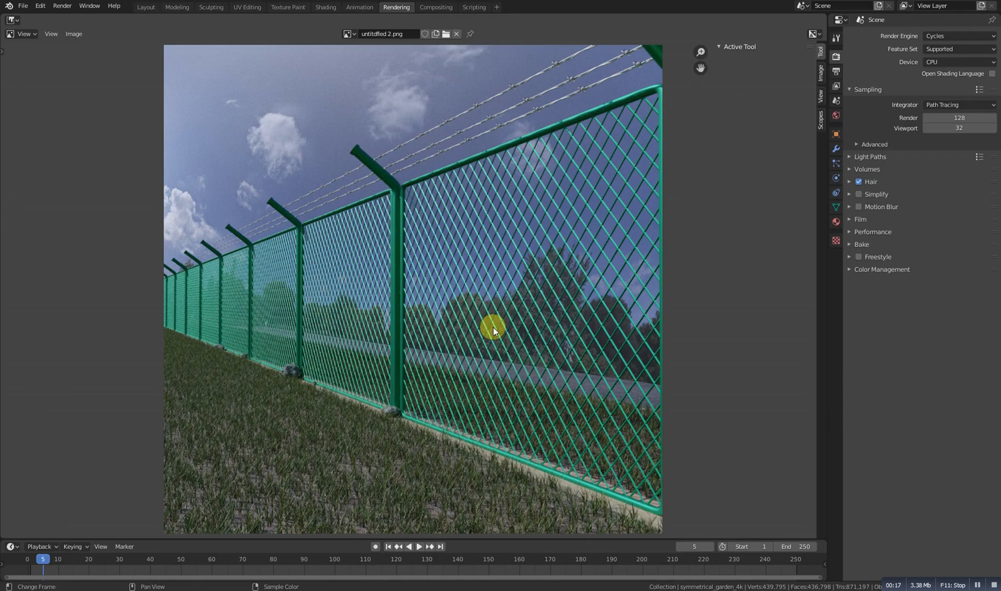